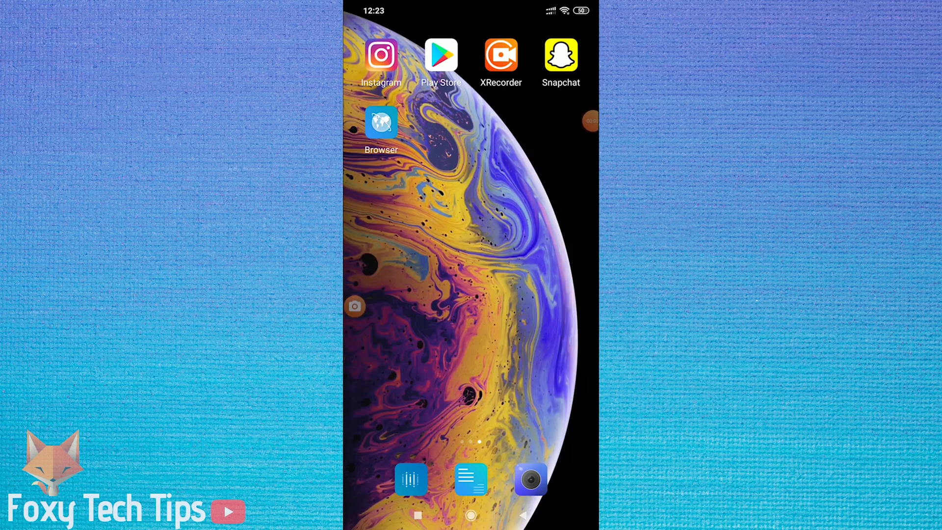
Look through the Instagram app's account settings, then return to the home screen
left_click(381, 55)
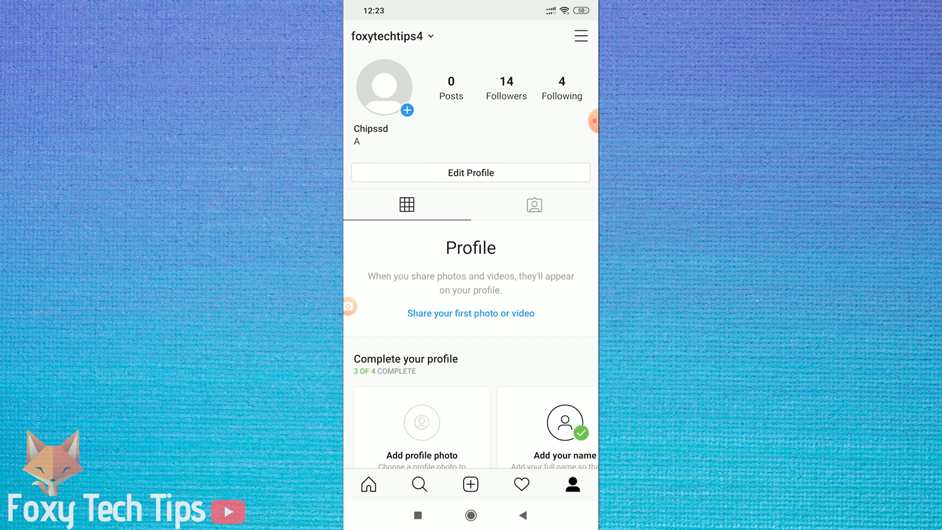
left_click(578, 35)
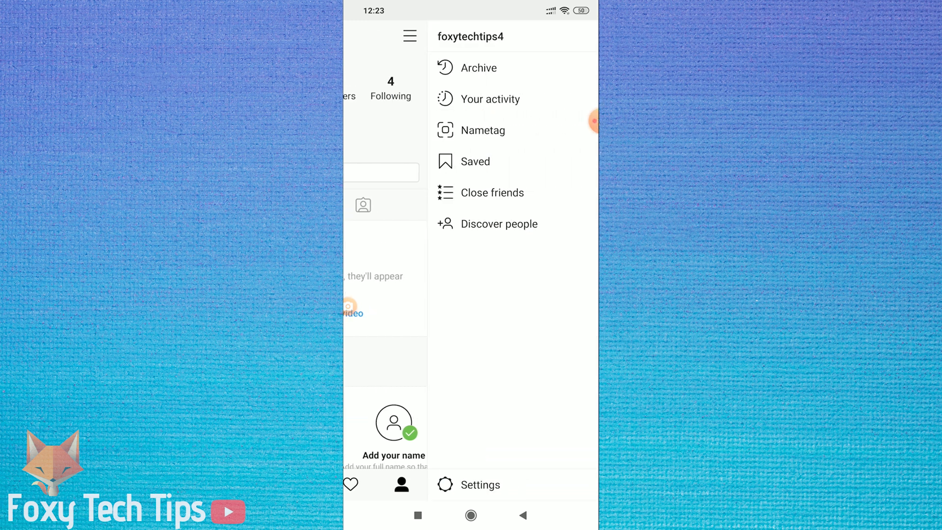
left_click(483, 485)
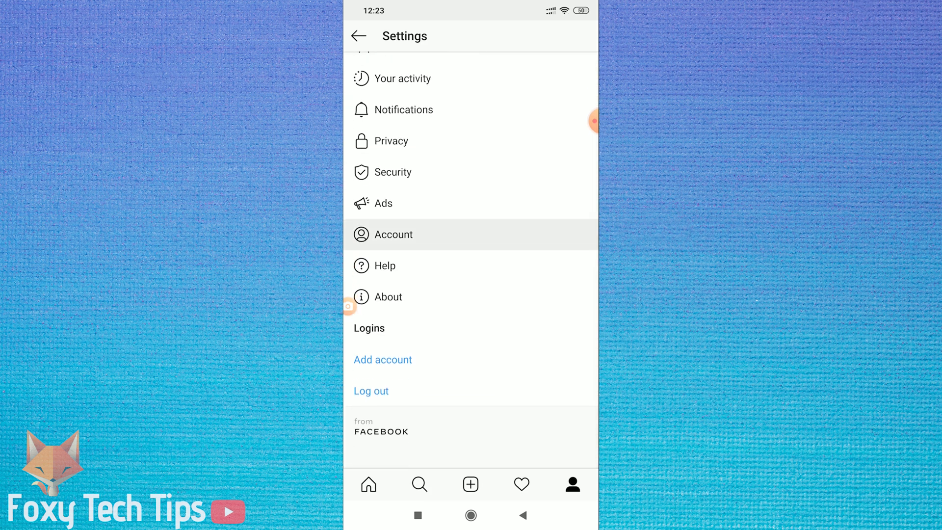
left_click(396, 234)
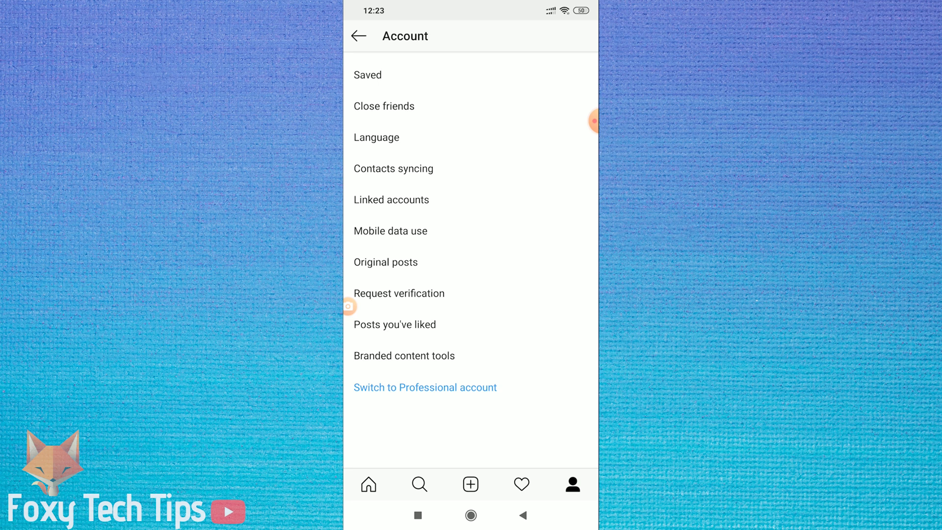
left_click(358, 35)
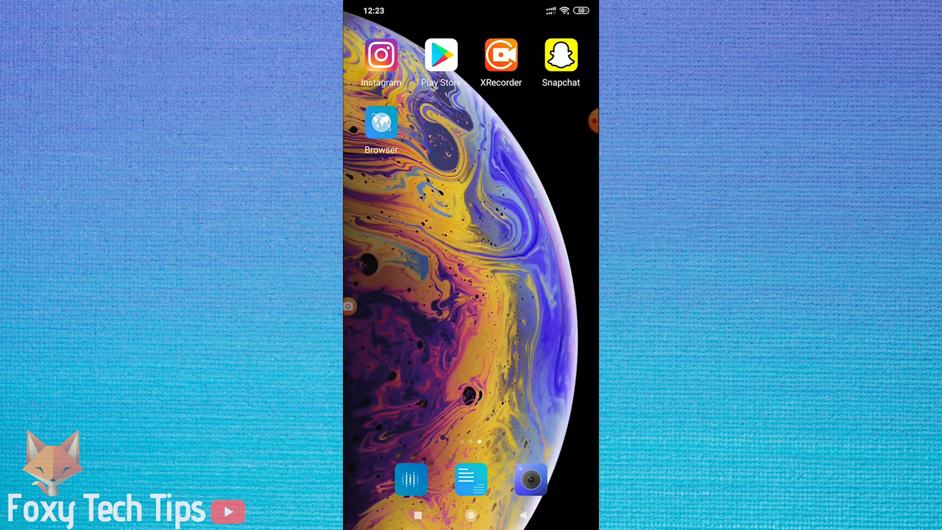
Load instagram.com/accounts/remove/request/permanent in the Browser, reaching Instagram's login page
left_click(381, 122)
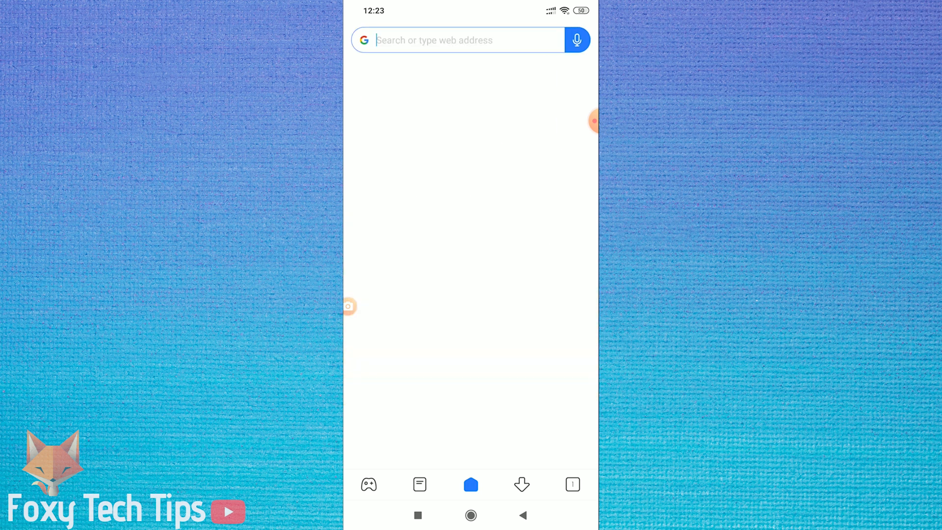
type("instagram.com")
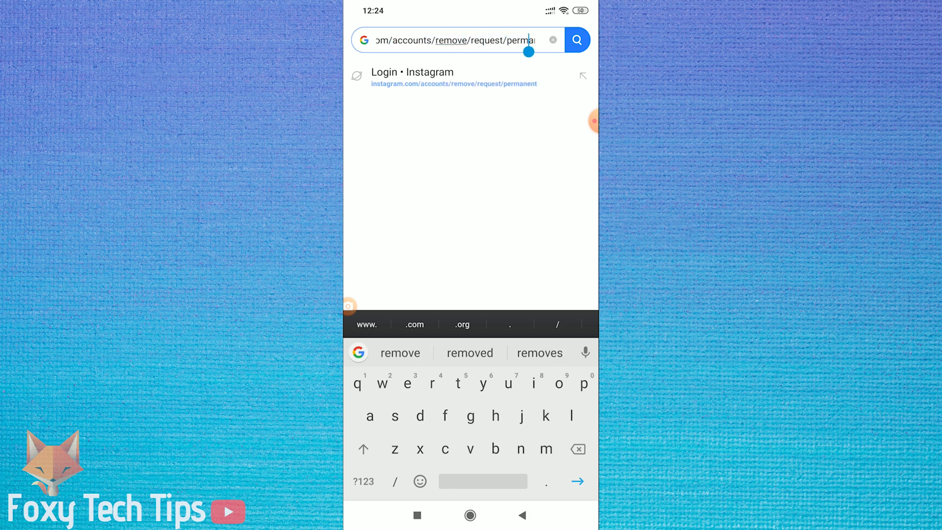
type("permanent")
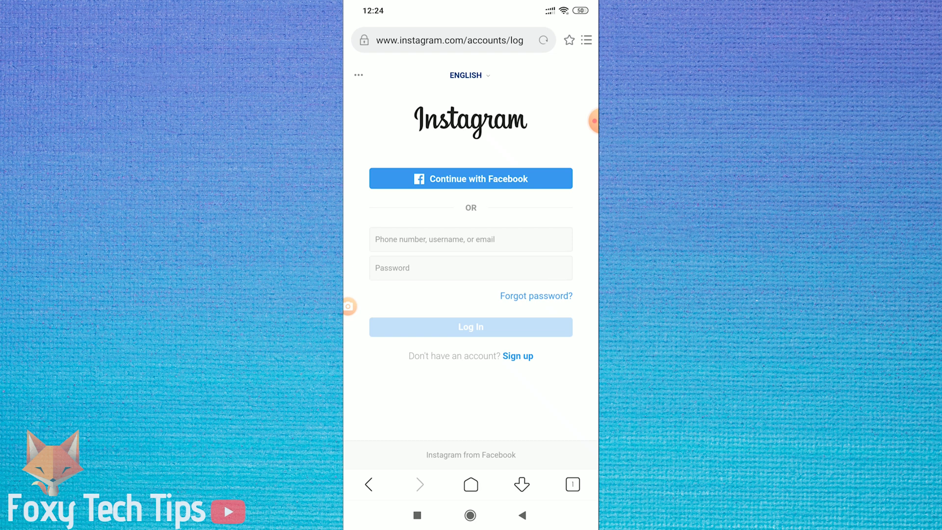
Log in as 'fox' and decline saving the password to reach the Delete Your Account page
left_click(470, 240)
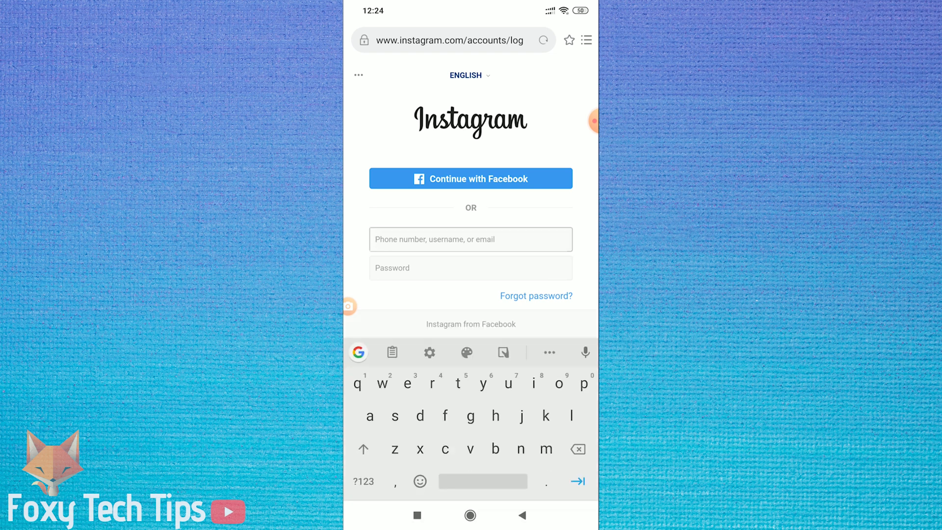
type("foxytec")
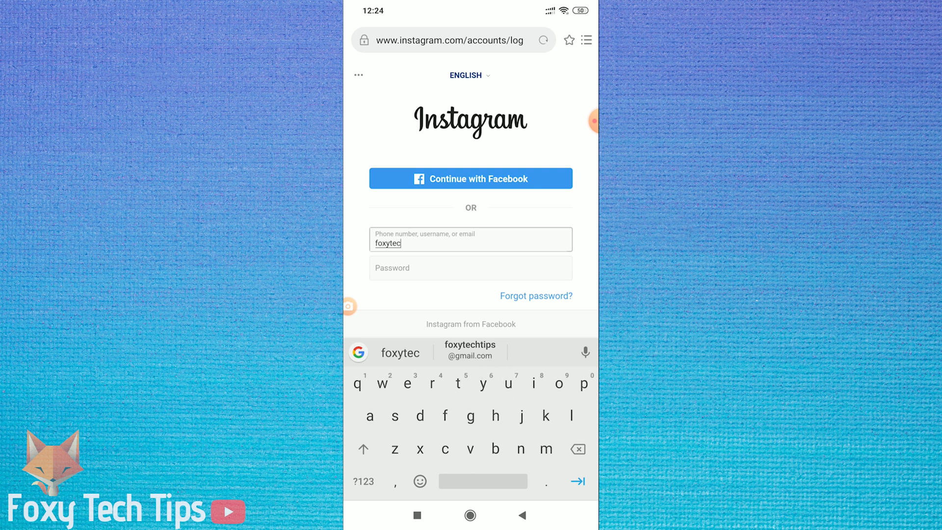
type("htip")
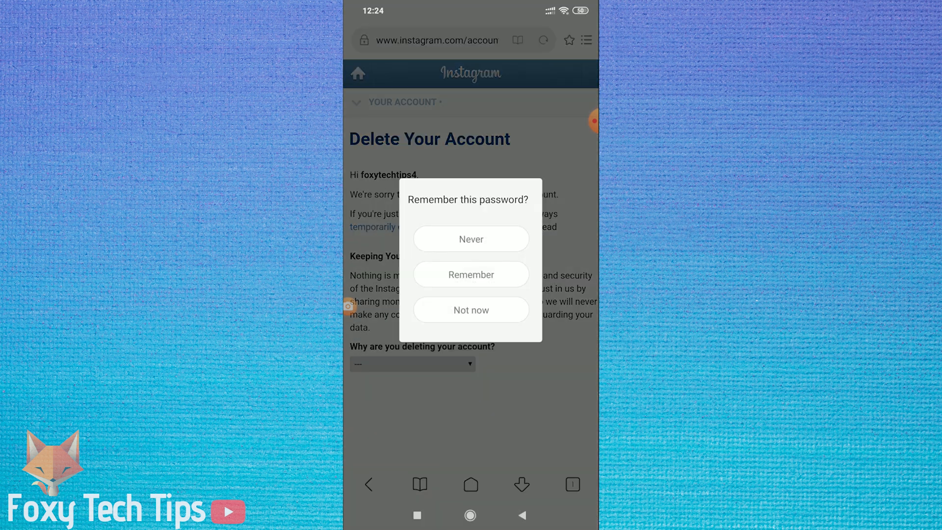
left_click(469, 309)
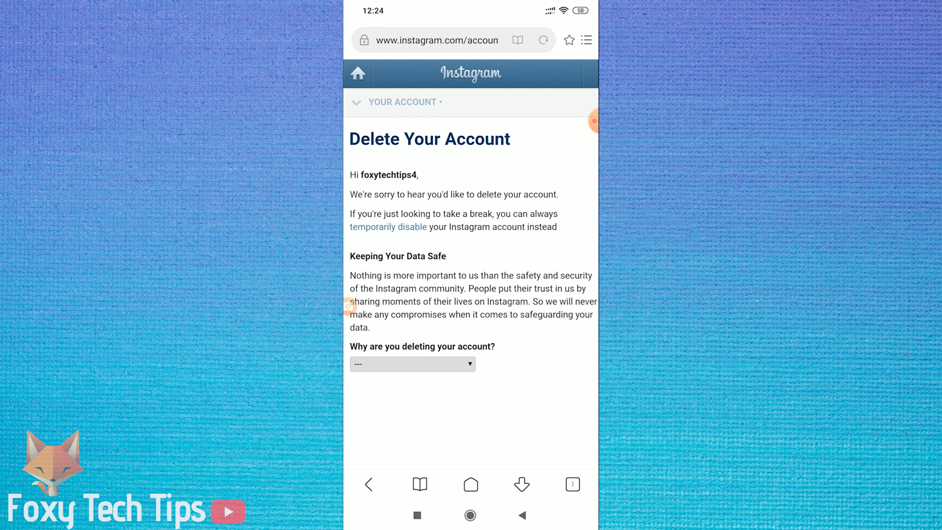
Choose 'Something else' as the reason and request permanent deletion of the account
left_click(412, 364)
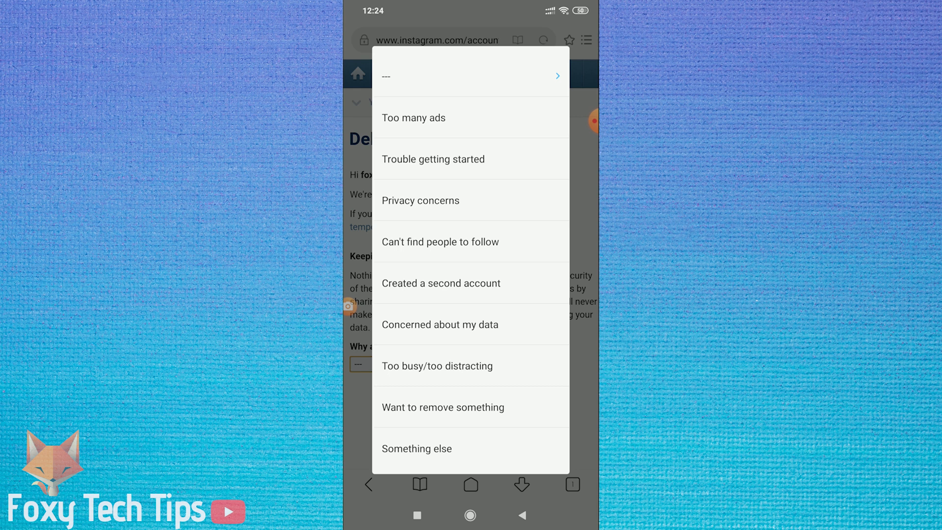
left_click(416, 448)
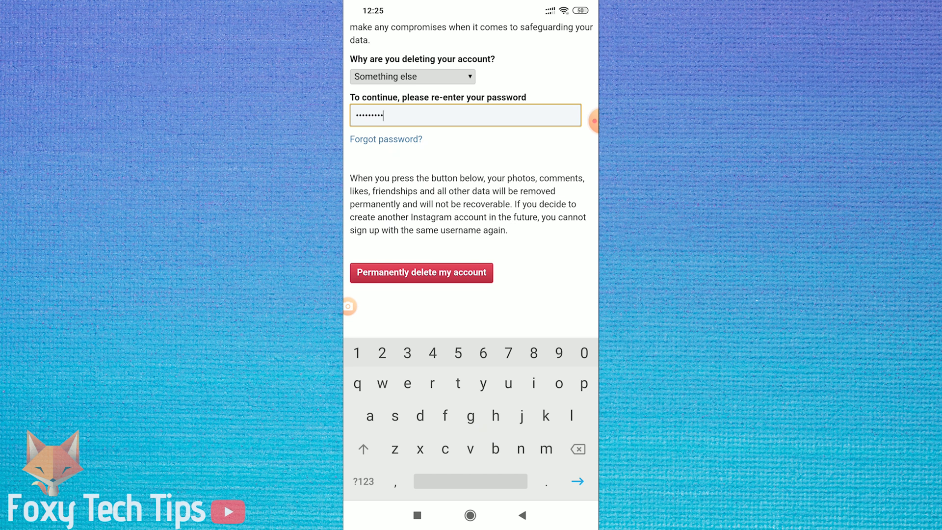
left_click(421, 272)
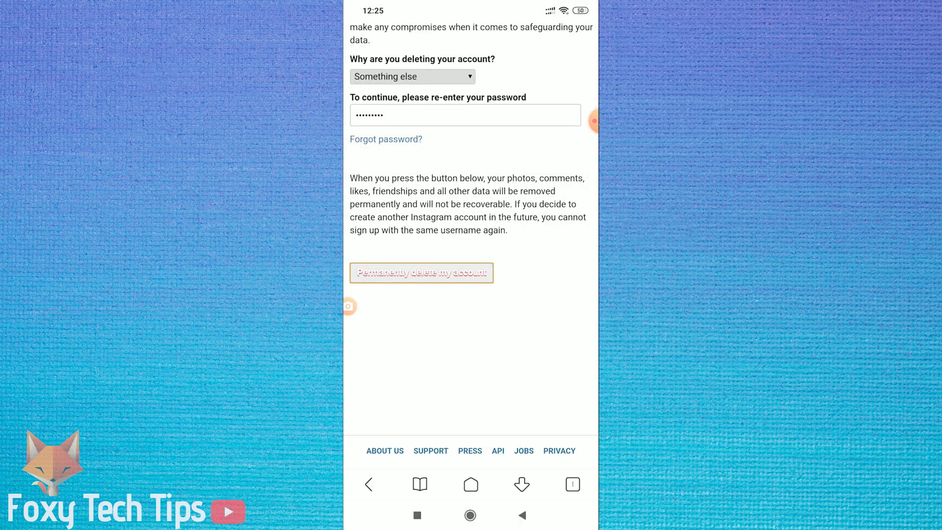
Confirm deletion and decline saving the password, showing 'Your account has been removed'
left_click(421, 272)
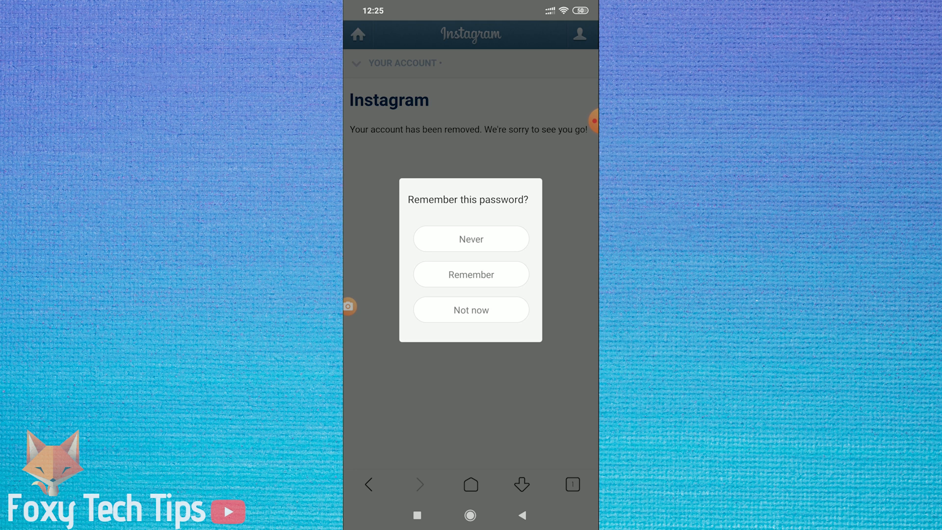
left_click(470, 310)
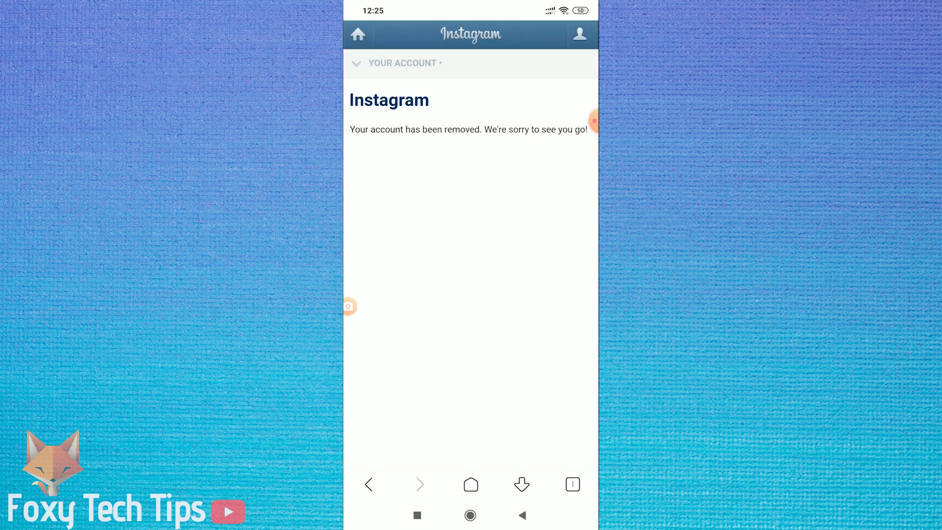
left_click(470, 515)
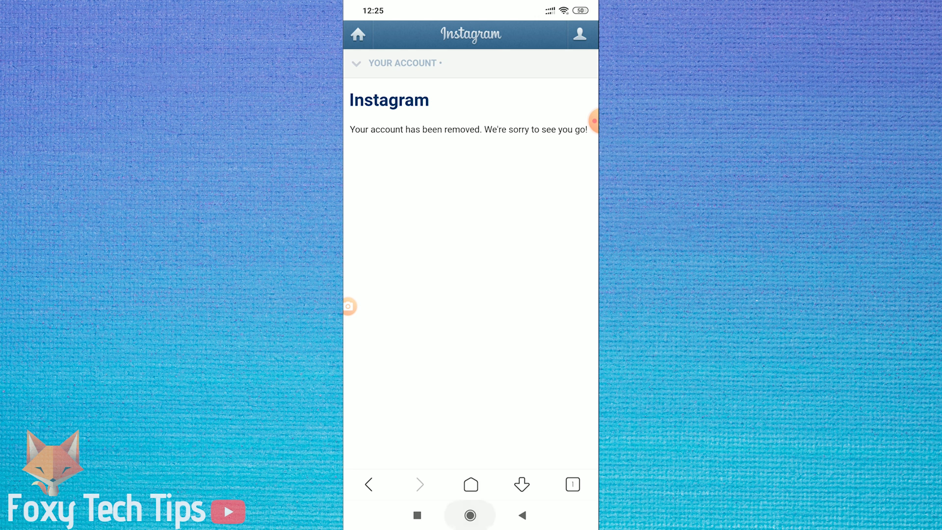